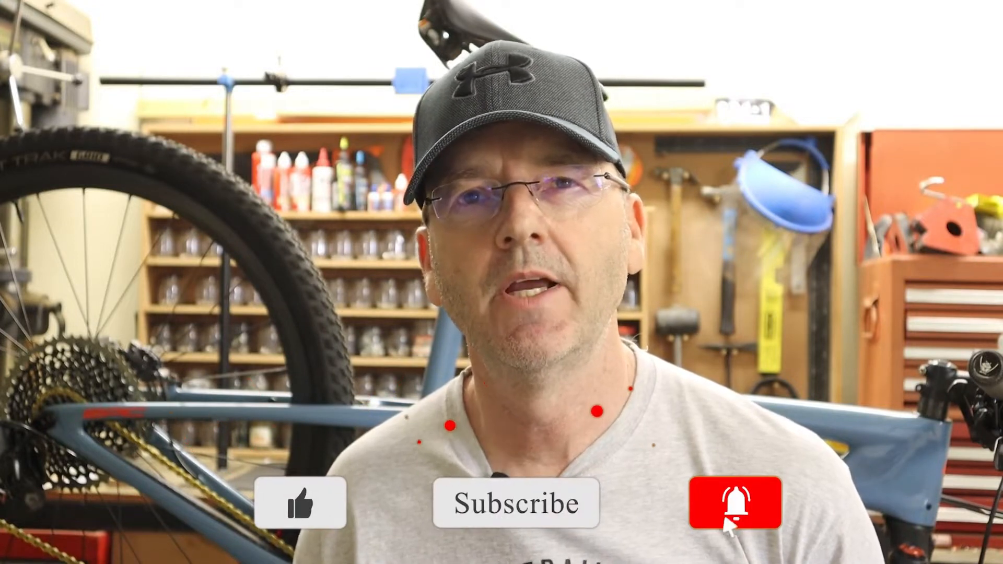
left_click(735, 504)
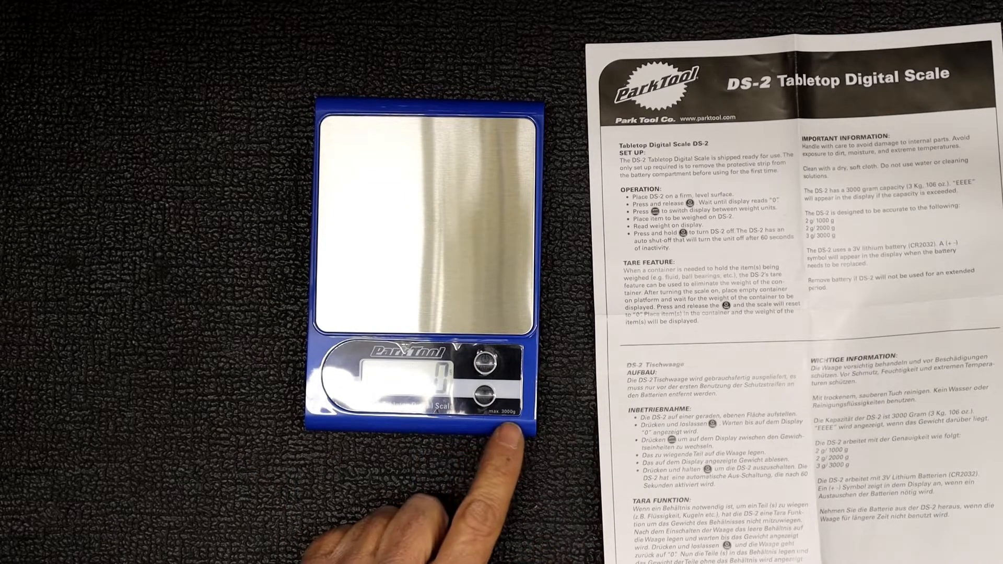
left_click(481, 390)
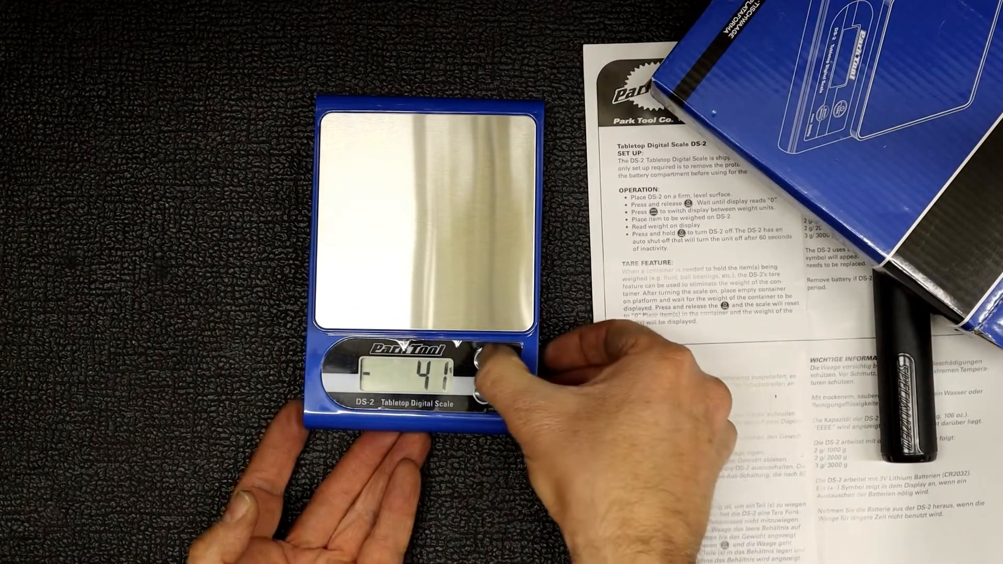
left_click(489, 355)
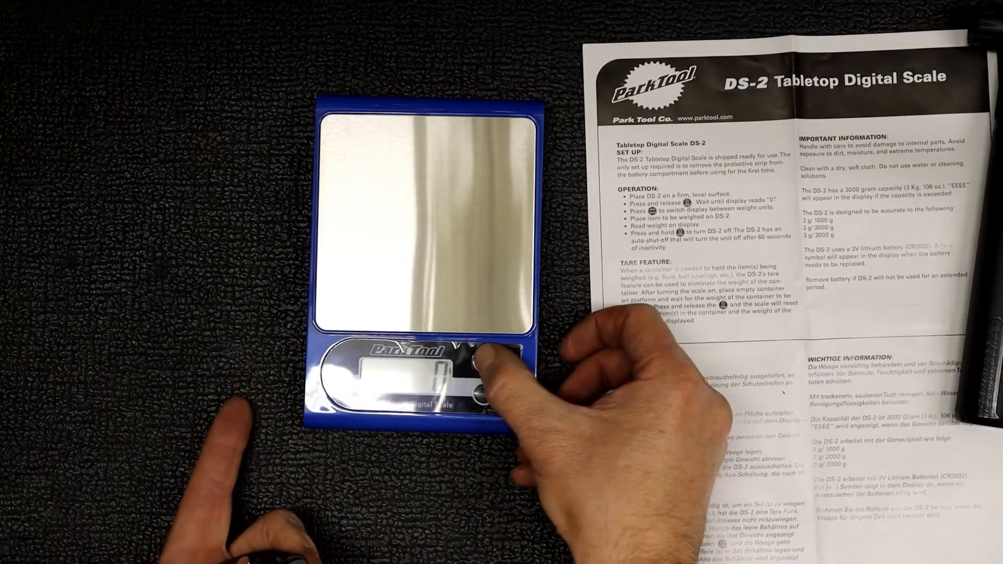
left_click(476, 365)
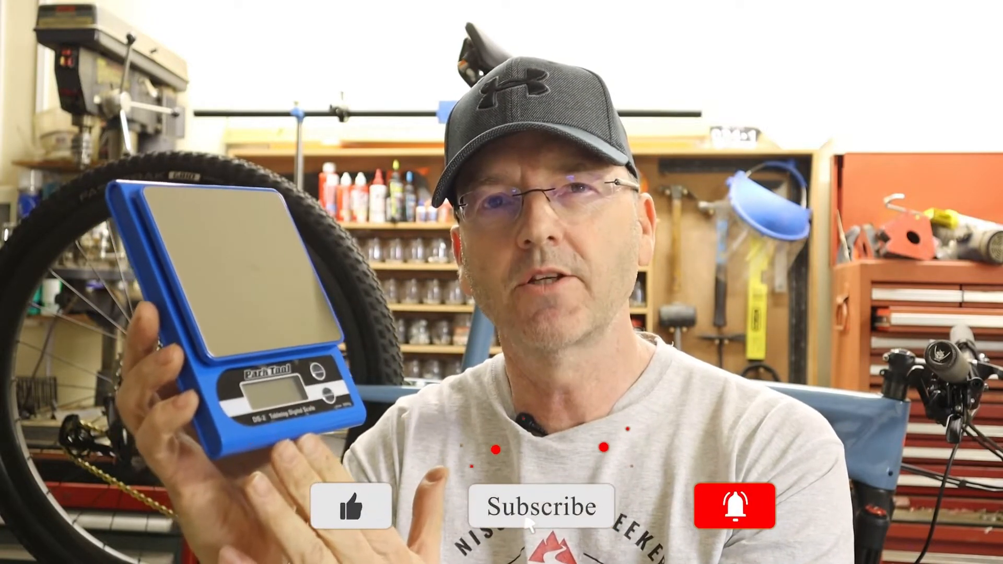
left_click(734, 506)
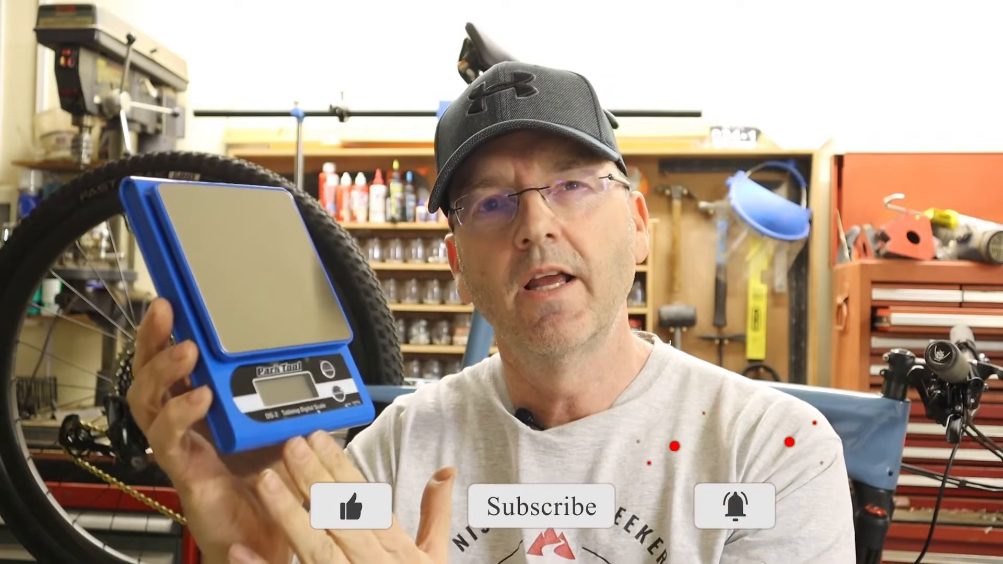